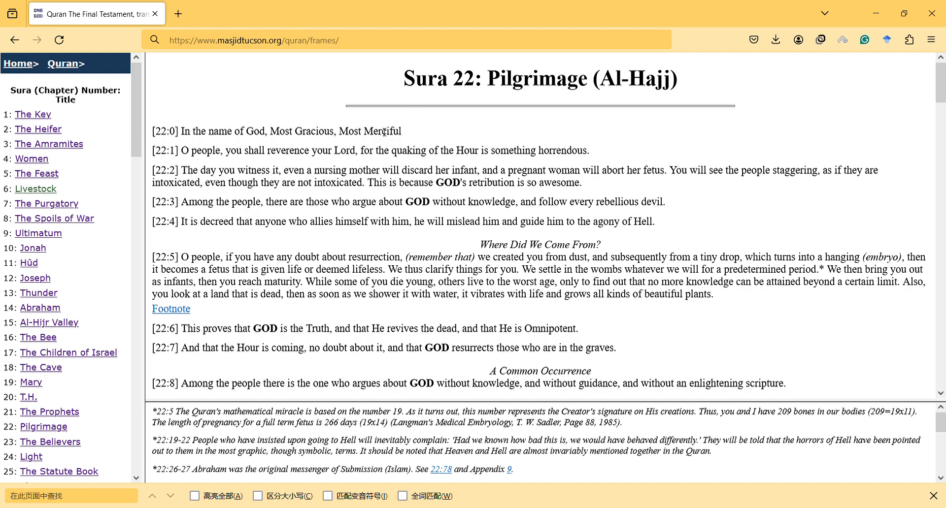
Step: Highlight the end of verse 22:0 and start of 22:1, then scroll through the Sura 22 verses
{"action": "left_click_drag", "start_coordinate": [339, 131], "coordinate": [332, 150]}
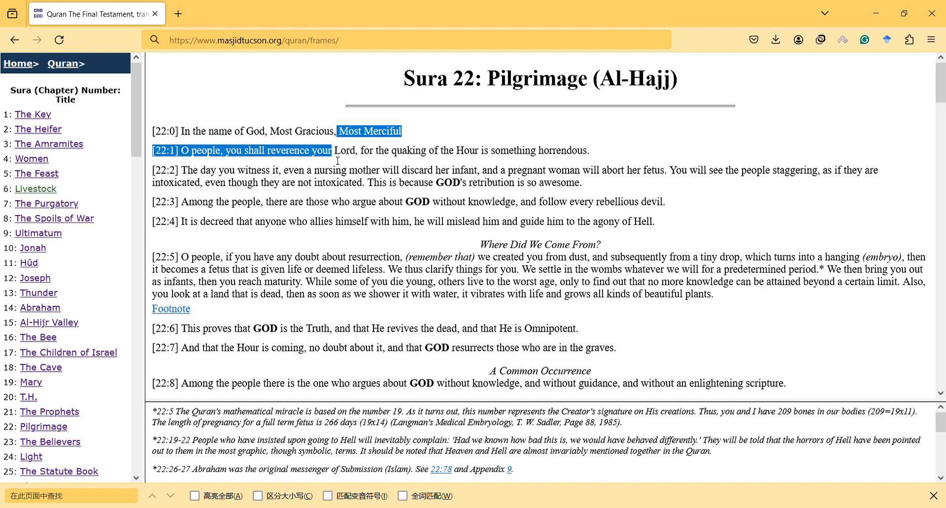
{"action": "scroll", "scroll_direction": "down", "scroll_amount": 3}
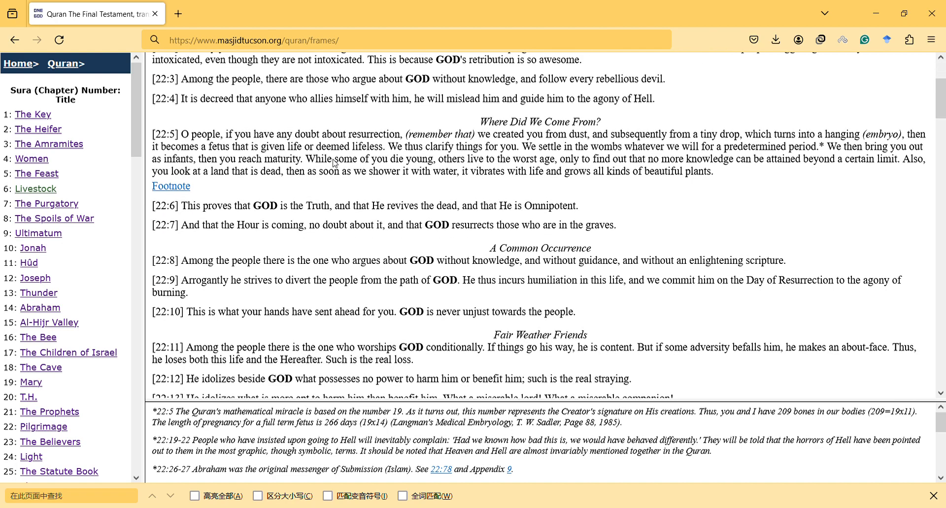
{"action": "scroll", "scroll_direction": "up", "scroll_amount": 3}
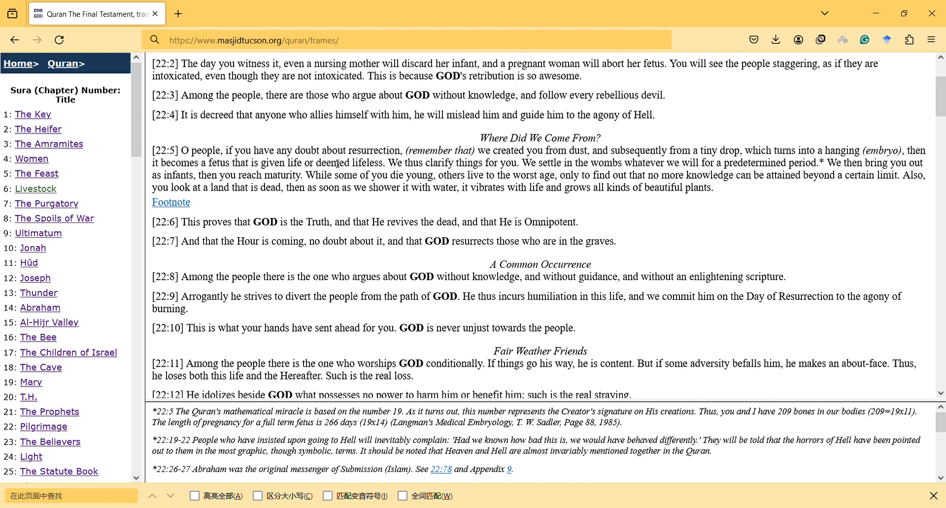
{"action": "mouse_move", "coordinate": [234, 146]}
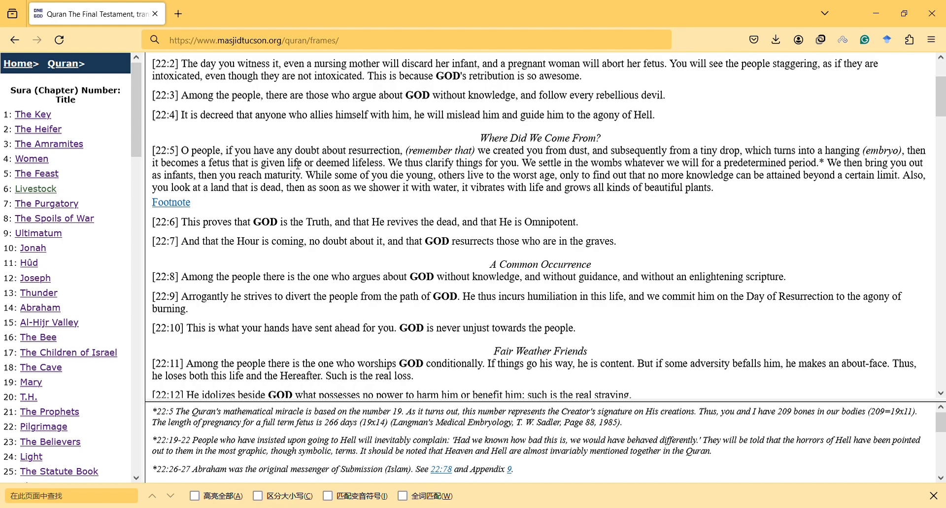
{"action": "mouse_move", "coordinate": [744, 155]}
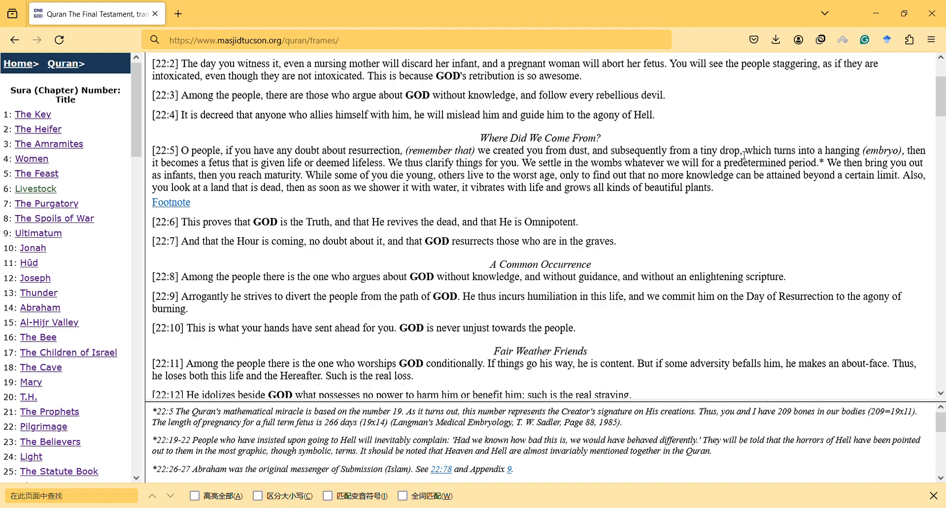
{"action": "left_click_drag", "start_coordinate": [728, 163], "coordinate": [712, 187]}
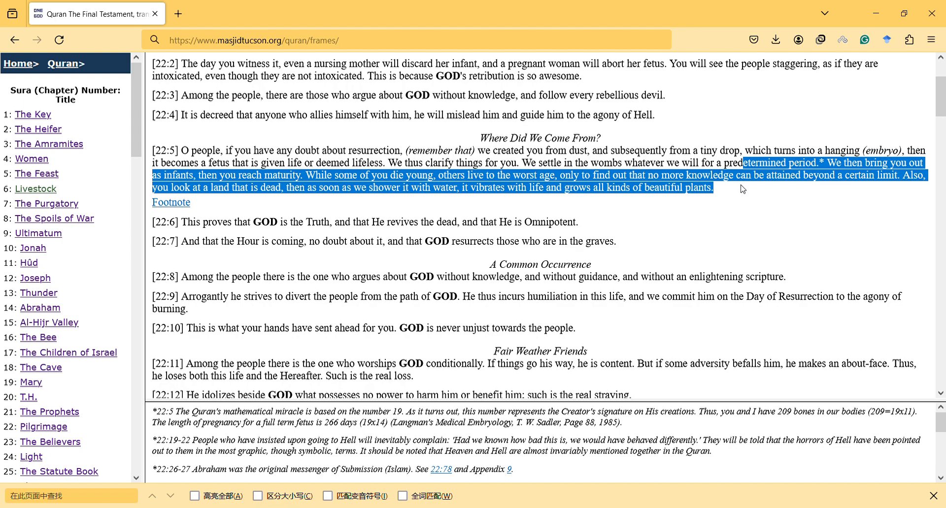
{"action": "mouse_move", "coordinate": [731, 186]}
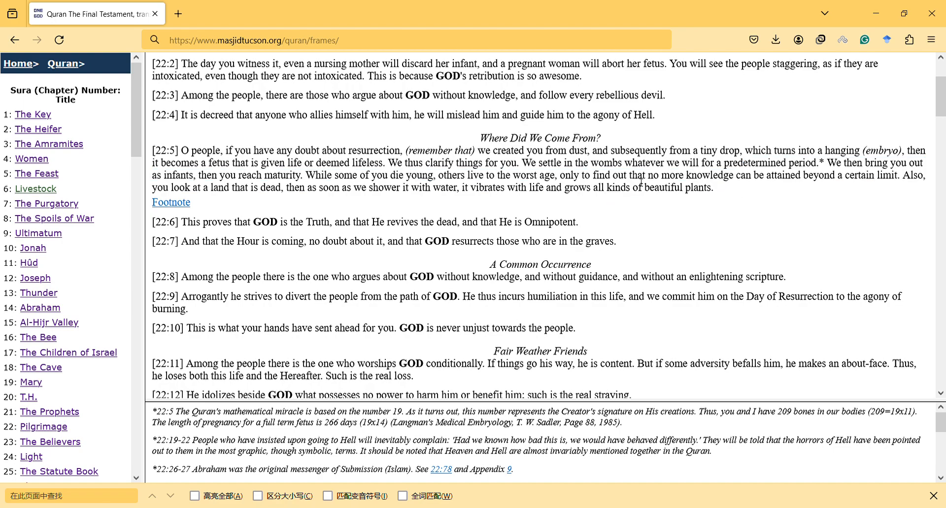
{"action": "left_click_drag", "start_coordinate": [638, 176], "coordinate": [694, 188]}
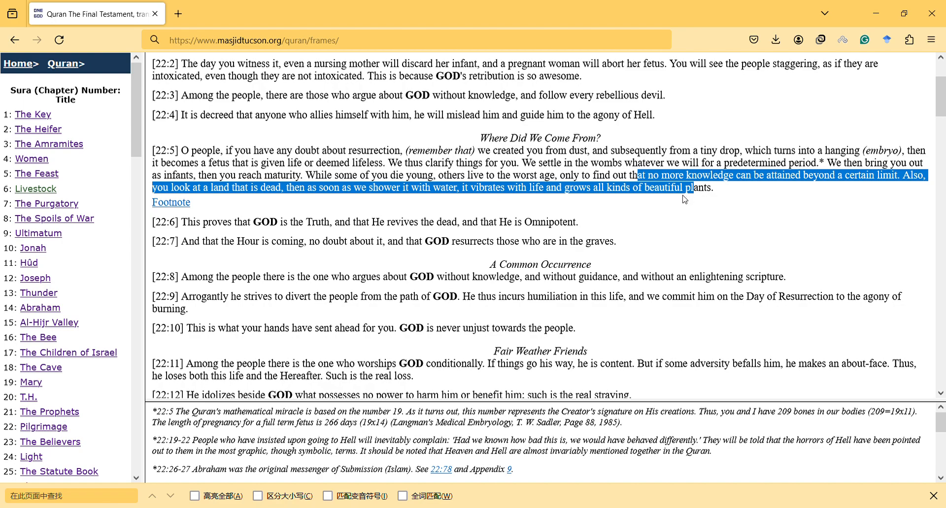
{"action": "mouse_move", "coordinate": [647, 196]}
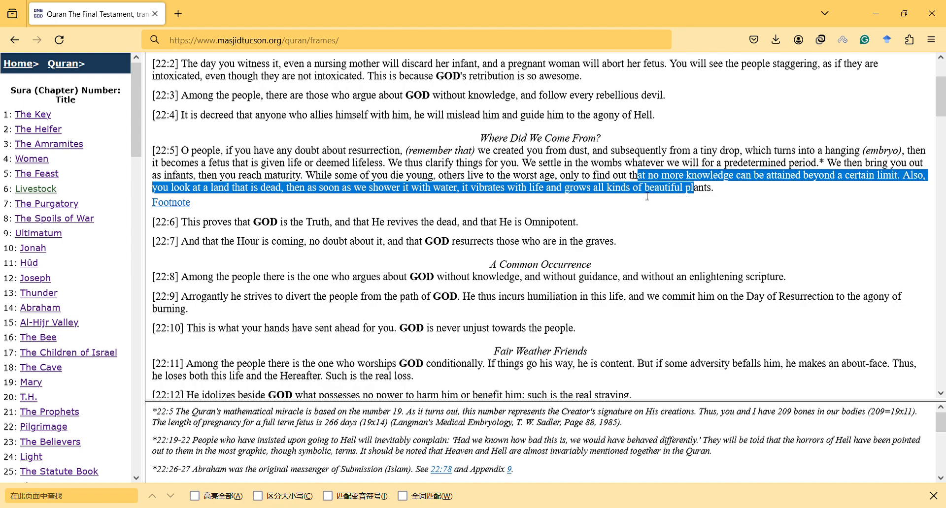
{"action": "mouse_move", "coordinate": [644, 198]}
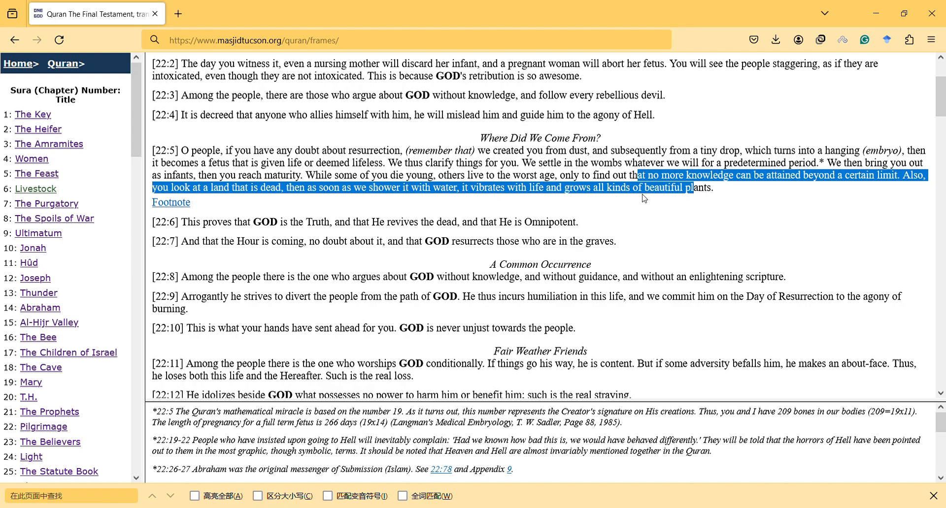
{"action": "left_click", "coordinate": [203, 133]}
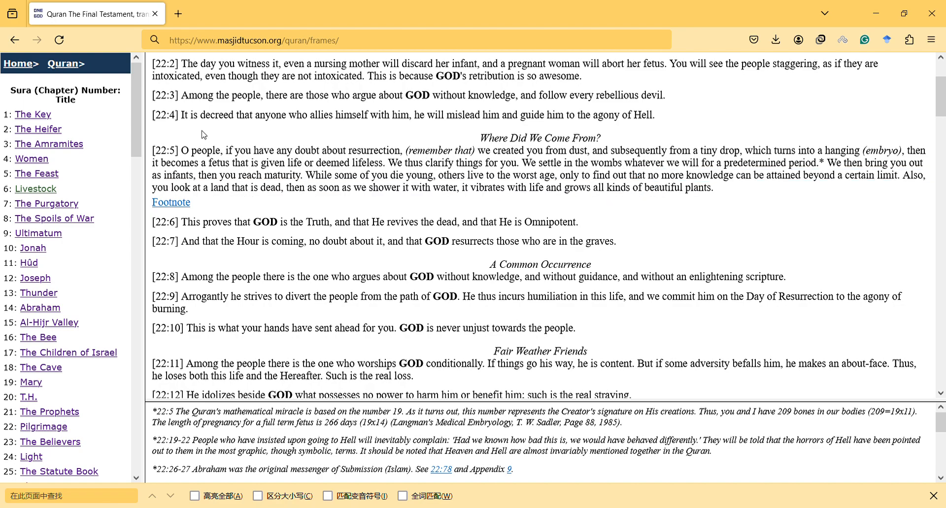
{"action": "mouse_move", "coordinate": [294, 166]}
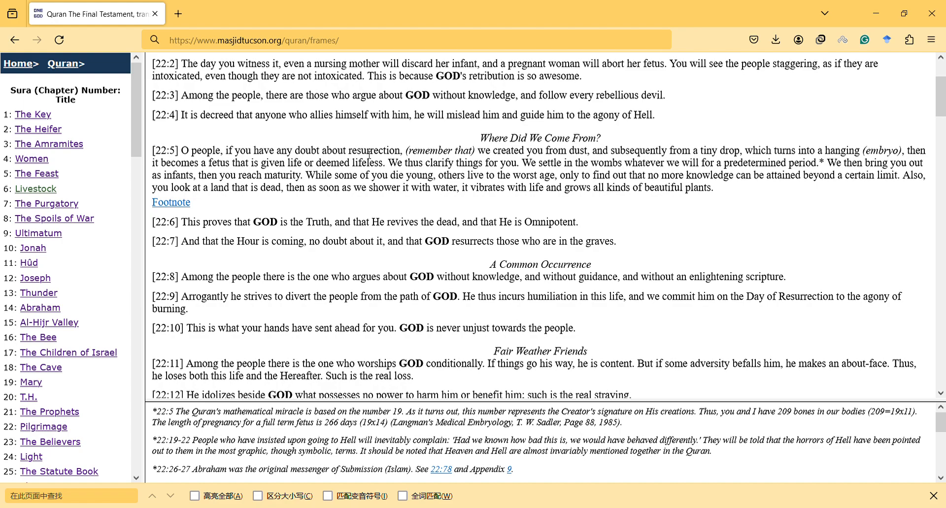
{"action": "mouse_move", "coordinate": [695, 164]}
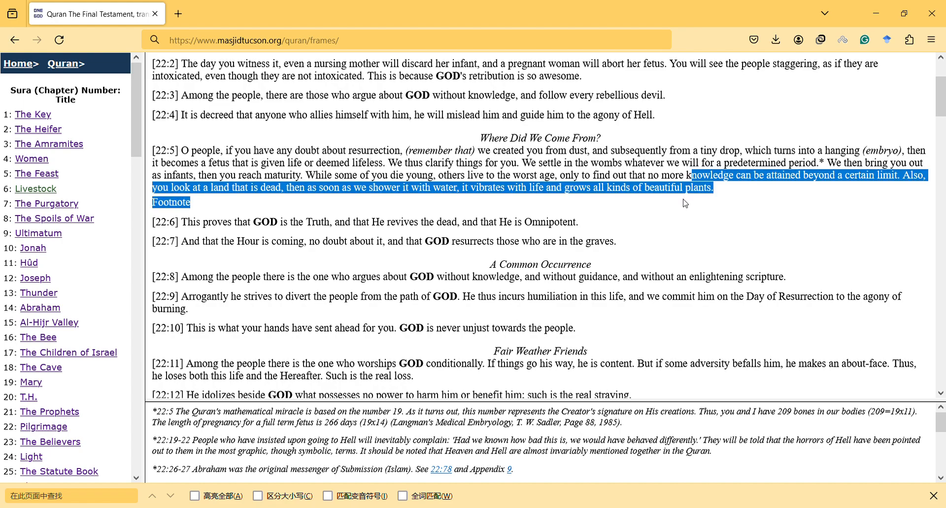
{"action": "left_click", "coordinate": [679, 199]}
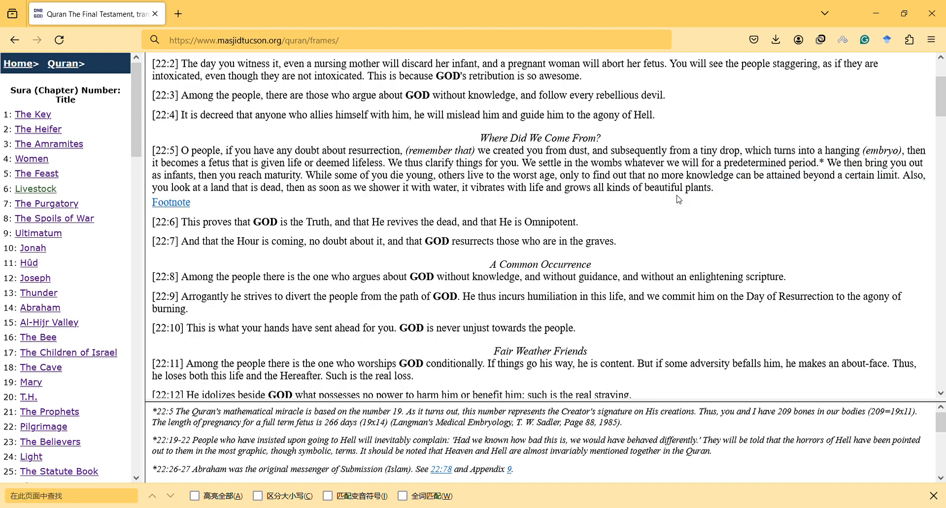
{"action": "mouse_move", "coordinate": [737, 191]}
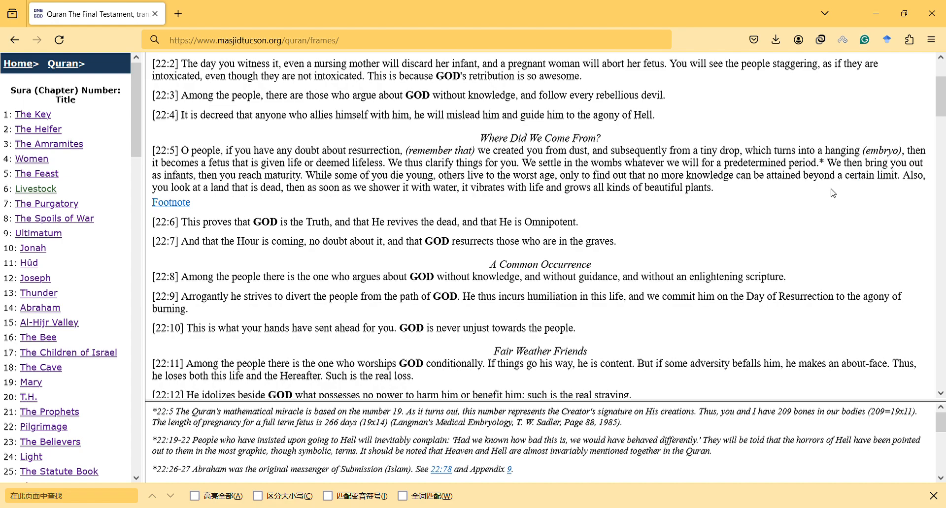
{"action": "mouse_move", "coordinate": [640, 203]}
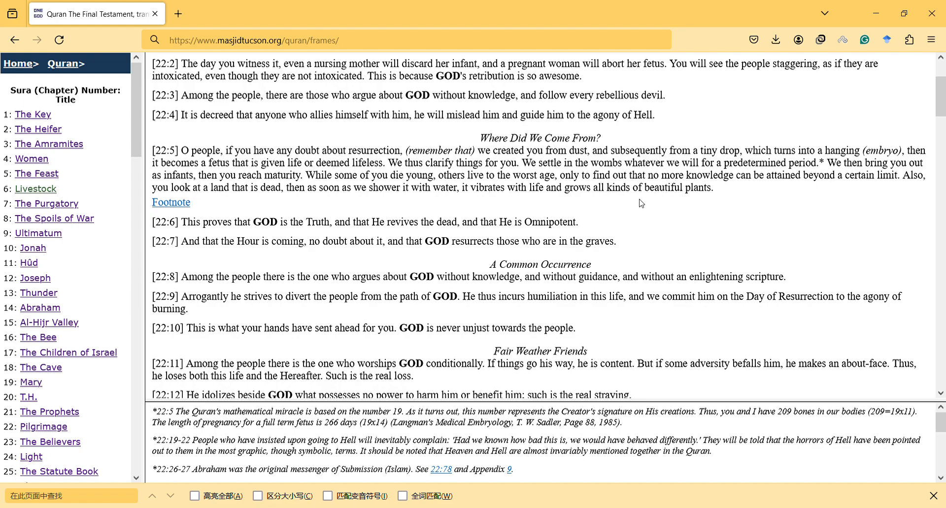
{"action": "mouse_move", "coordinate": [584, 224]}
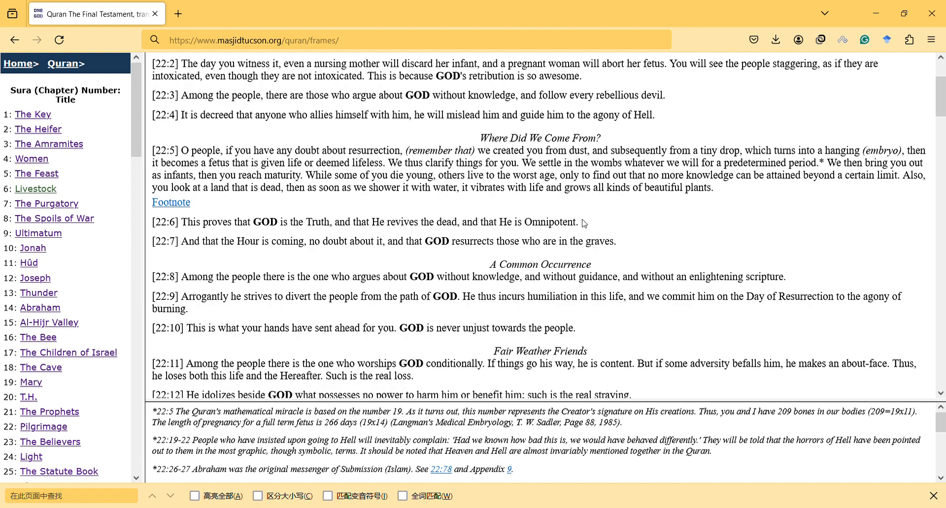
{"action": "mouse_move", "coordinate": [577, 229]}
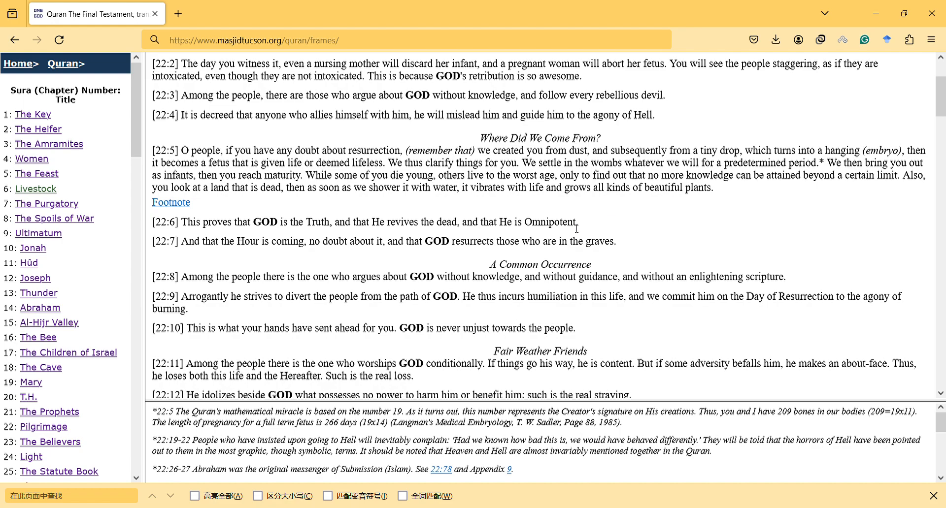
{"action": "scroll", "scroll_direction": "down", "scroll_amount": 3}
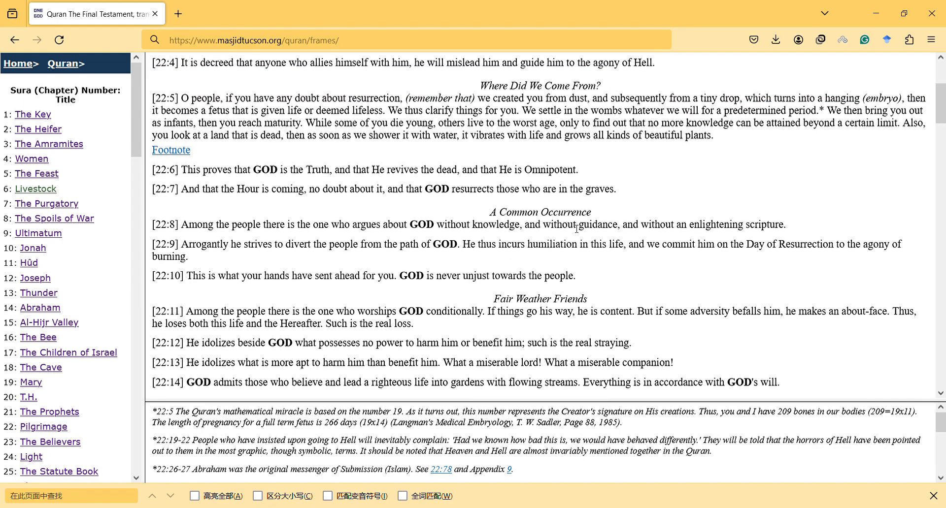
{"action": "scroll", "scroll_direction": "up", "scroll_amount": 3}
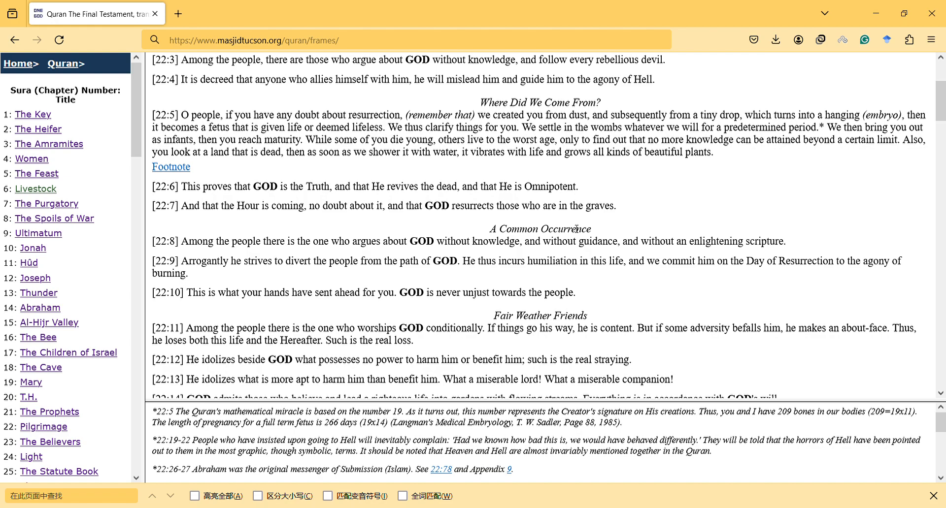
{"action": "left_click_drag", "start_coordinate": [490, 229], "coordinate": [540, 241]}
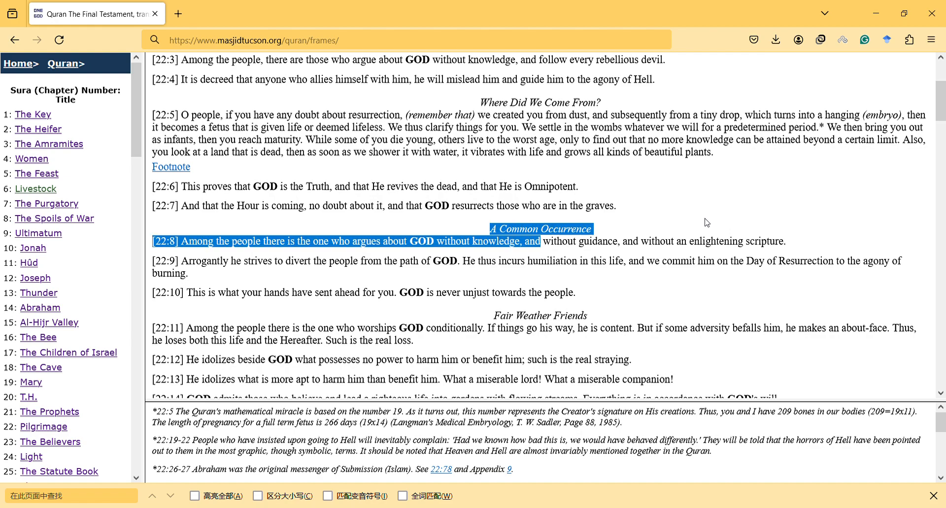
{"action": "left_click", "coordinate": [671, 245]}
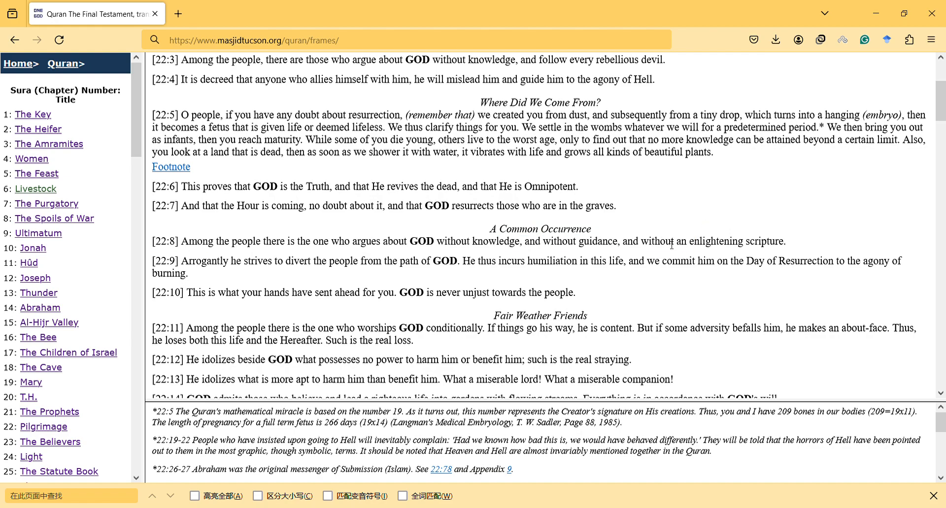
{"action": "mouse_move", "coordinate": [497, 250]}
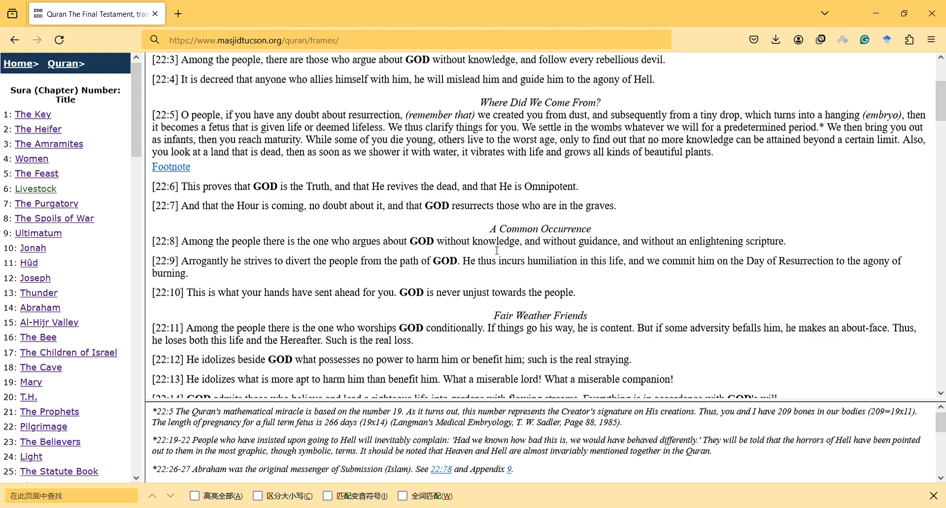
Step: Select 'knowledge' in 22:8 and a phrase in 22:5, then the entire verse 22:8
{"action": "double_click", "coordinate": [495, 242]}
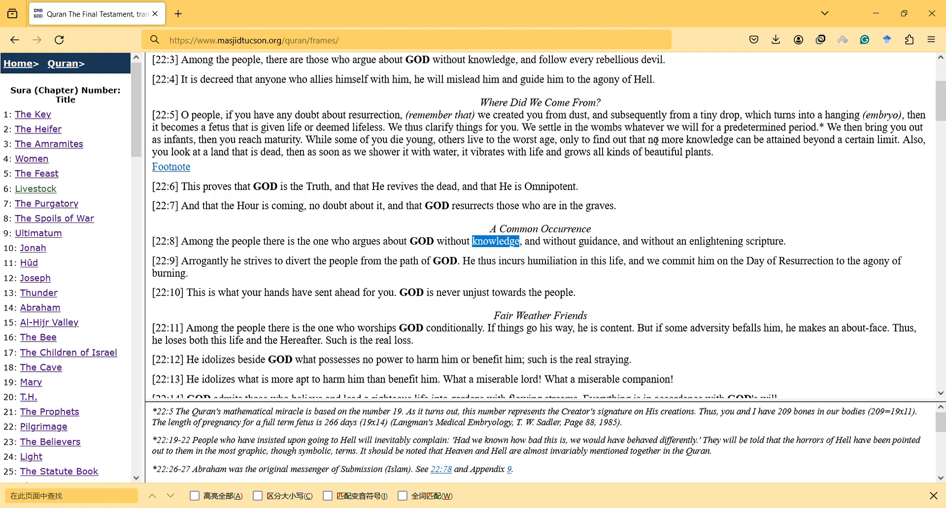
{"action": "left_click_drag", "start_coordinate": [624, 139], "coordinate": [712, 152]}
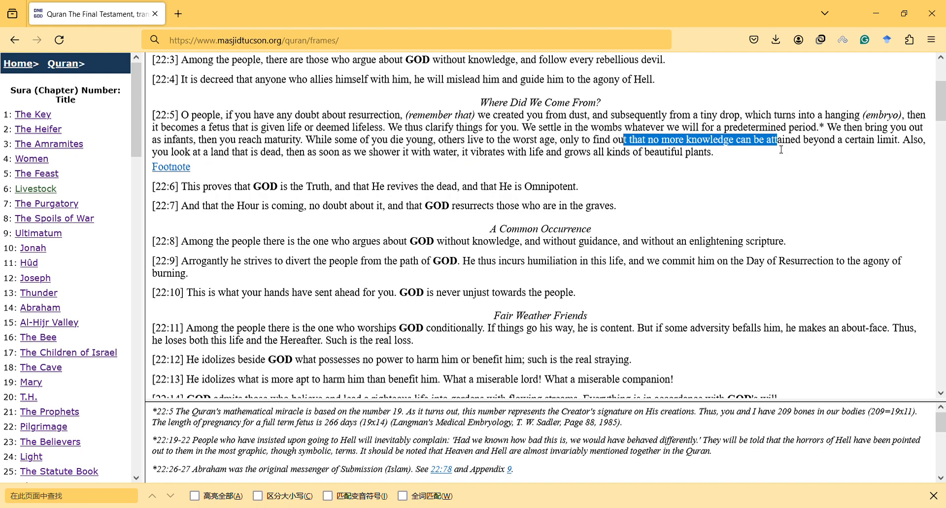
{"action": "mouse_move", "coordinate": [667, 223]}
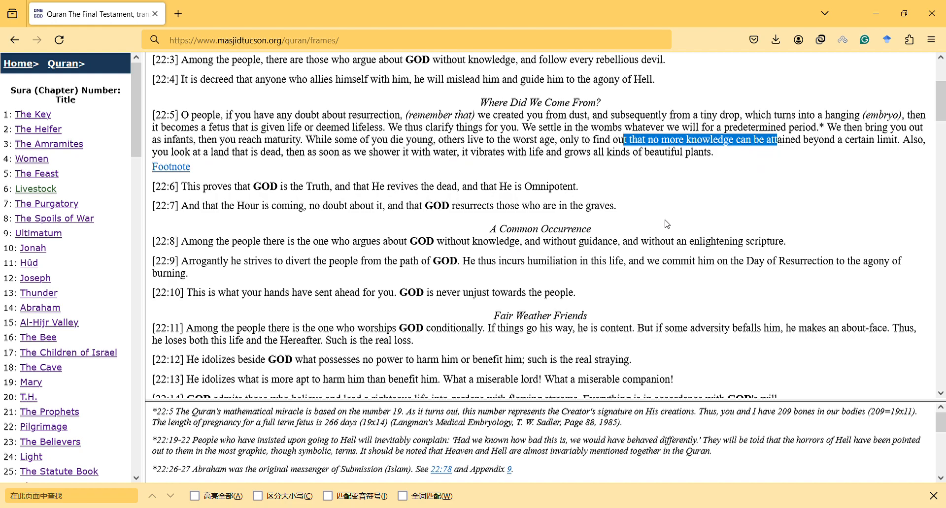
{"action": "mouse_move", "coordinate": [658, 230]}
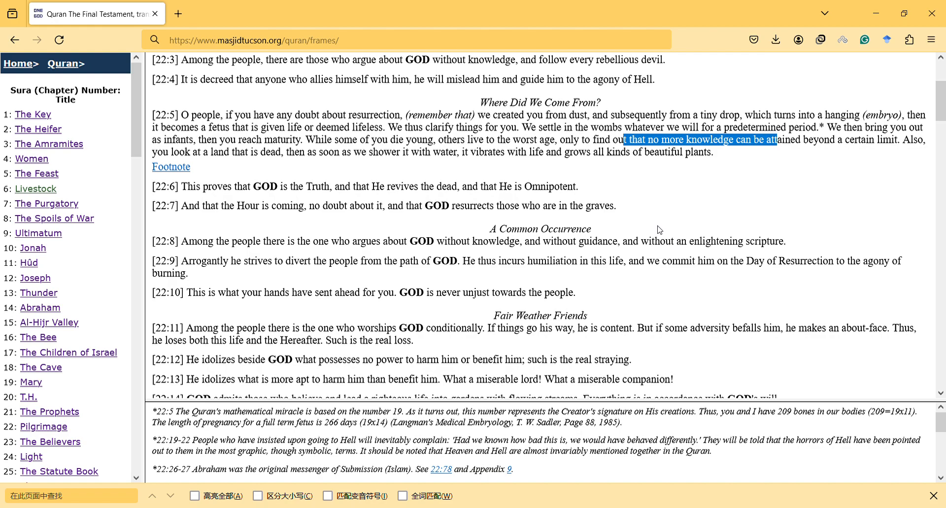
{"action": "mouse_move", "coordinate": [585, 249]}
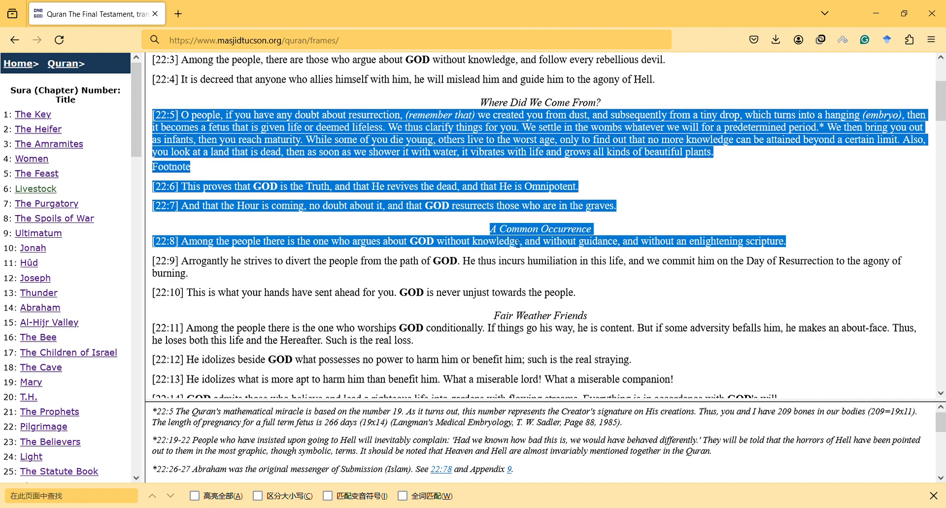
{"action": "double_click", "coordinate": [496, 242]}
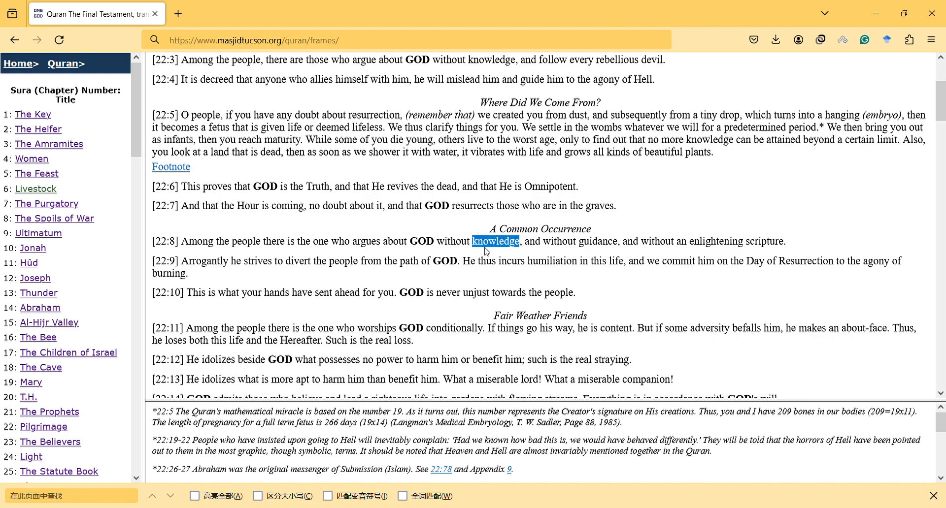
{"action": "triple_click", "coordinate": [470, 241]}
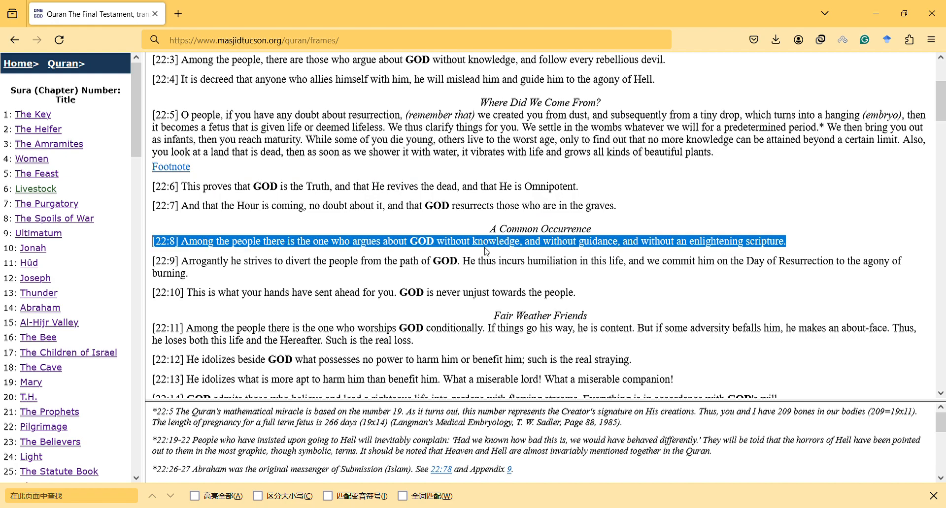